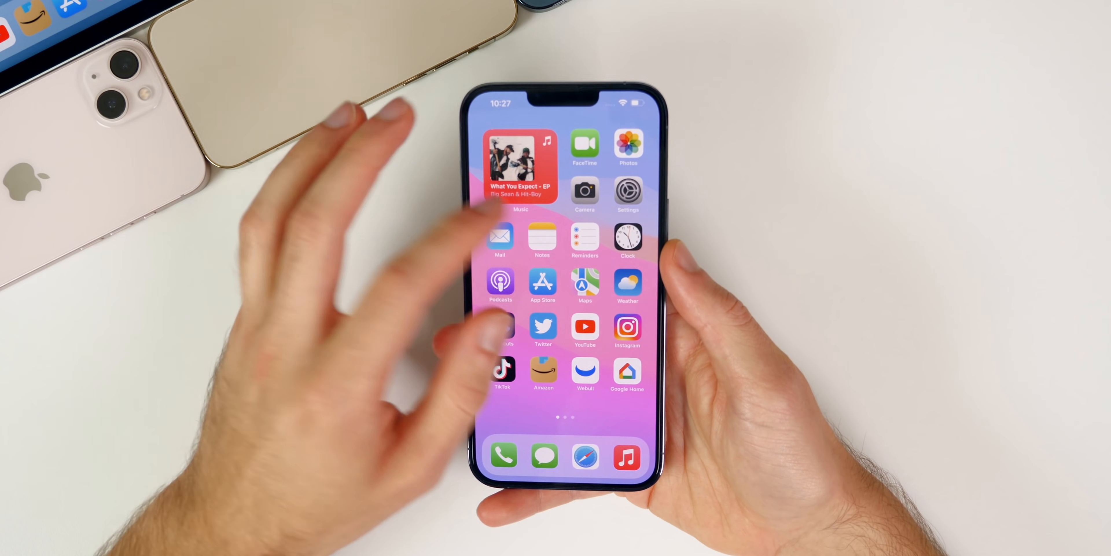
Go from the Home Screen into Settings and then the Privacy section
left_click(626, 195)
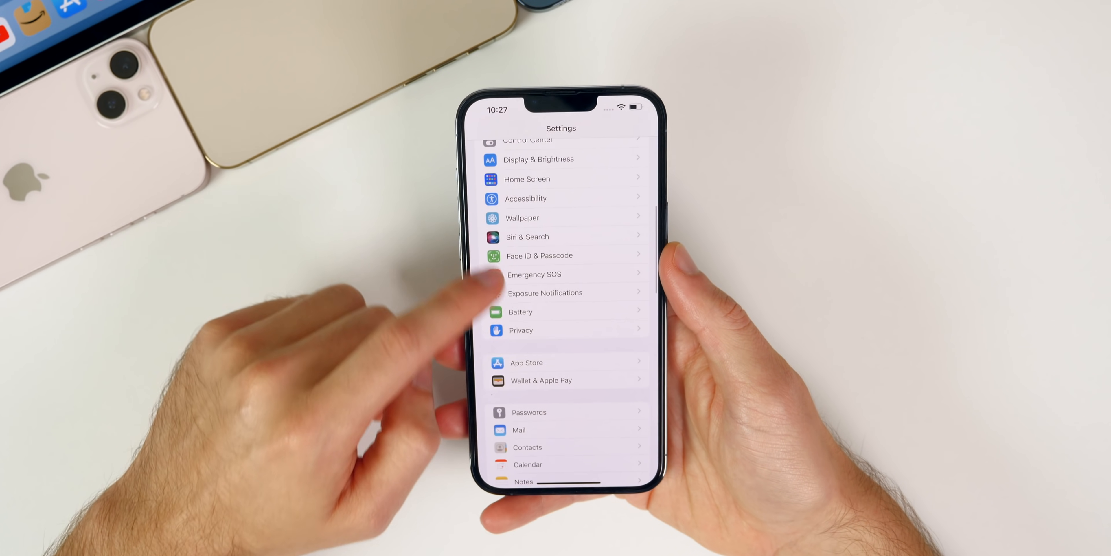
left_click(521, 329)
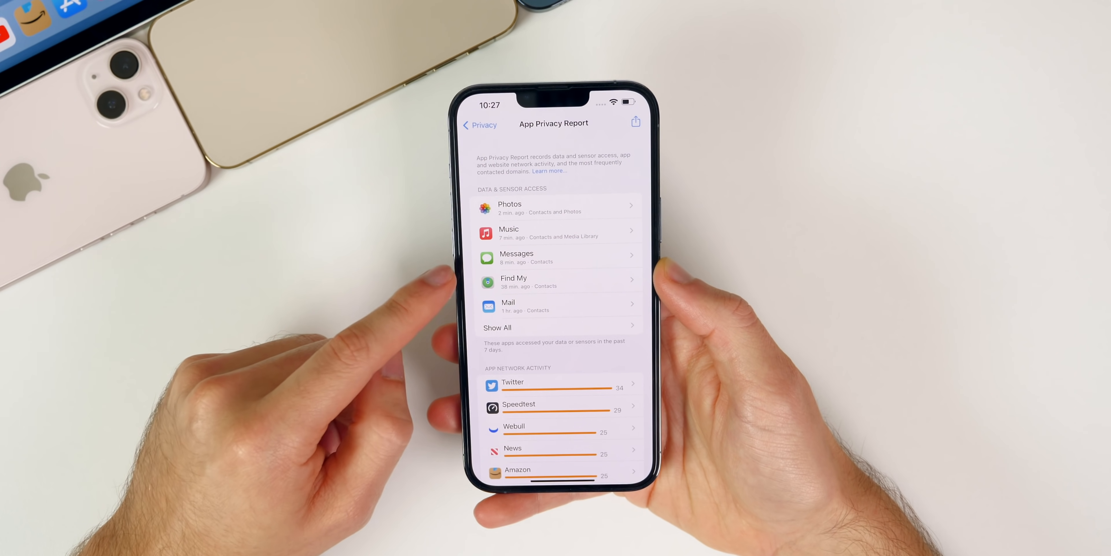
left_click(480, 125)
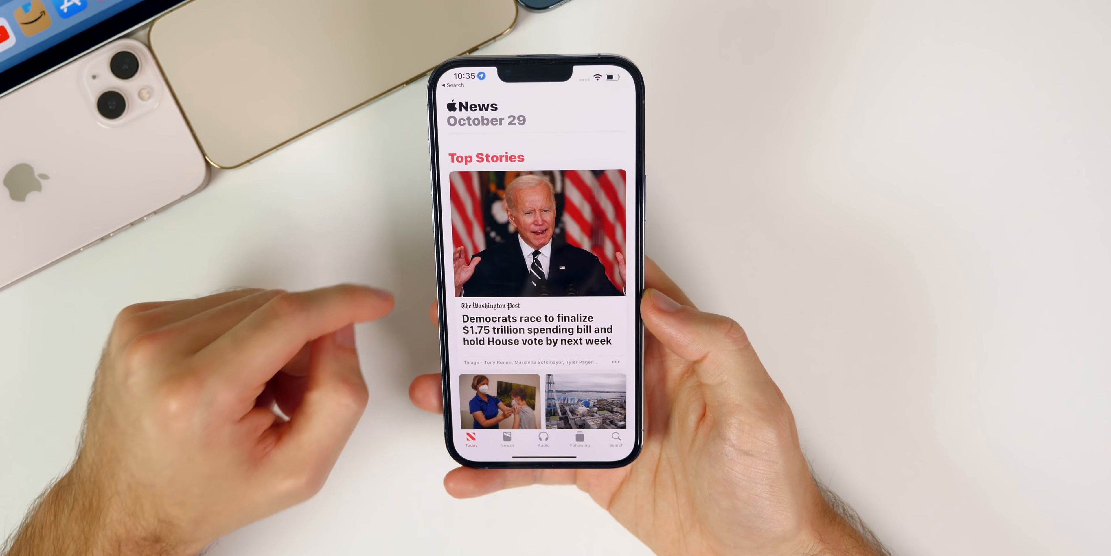
Scroll the News Today feed past Top Stories to the blocked CNN channel story
scroll("down", 3)
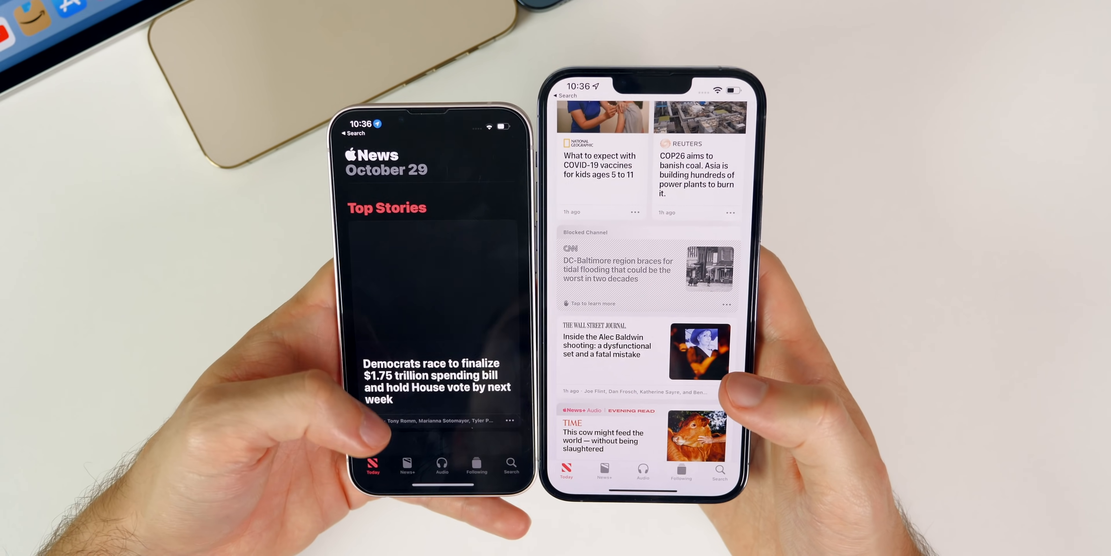
scroll("down", 3)
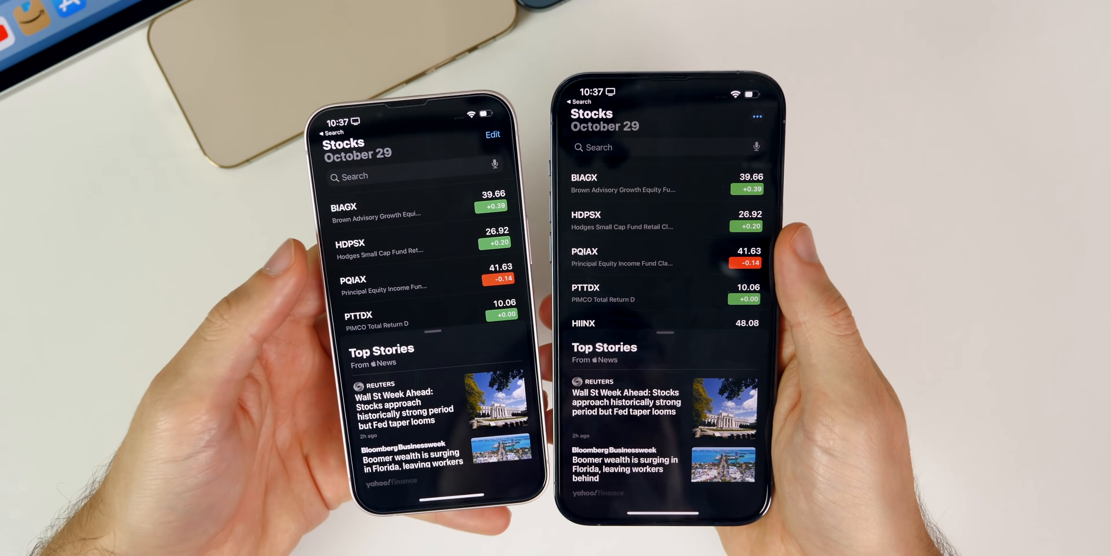
Use the Stocks watchlist ••• menu to turn on Show Currency
left_click(493, 135)
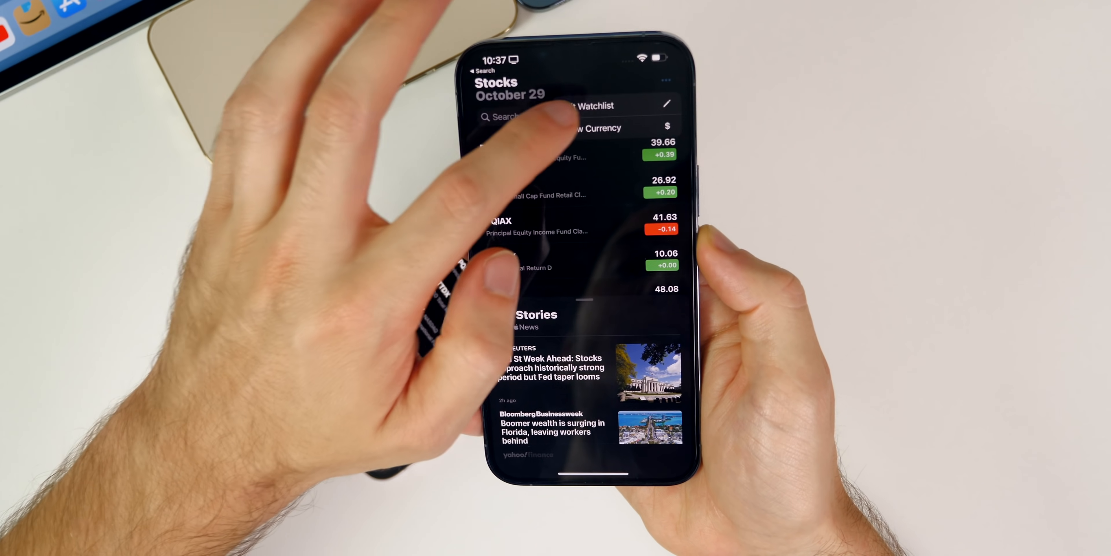
left_click(666, 104)
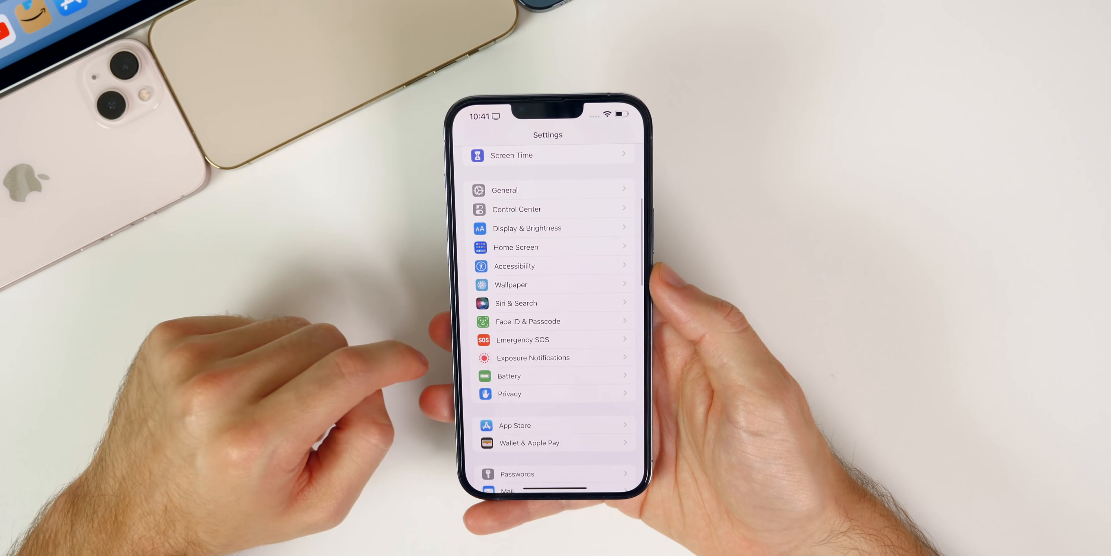
Visit the Privacy settings page and return to the main Settings list
left_click(508, 393)
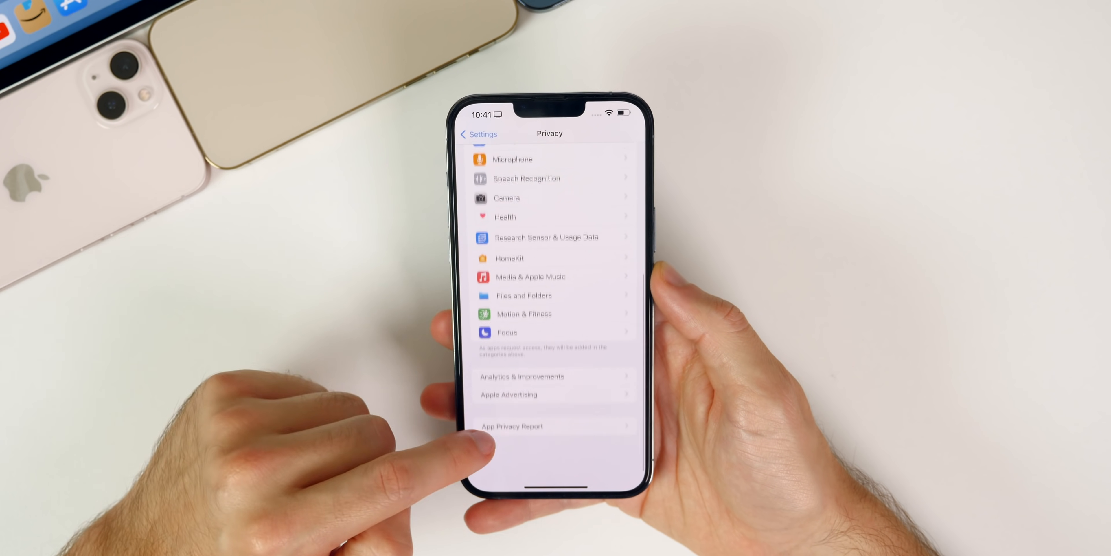
left_click(477, 133)
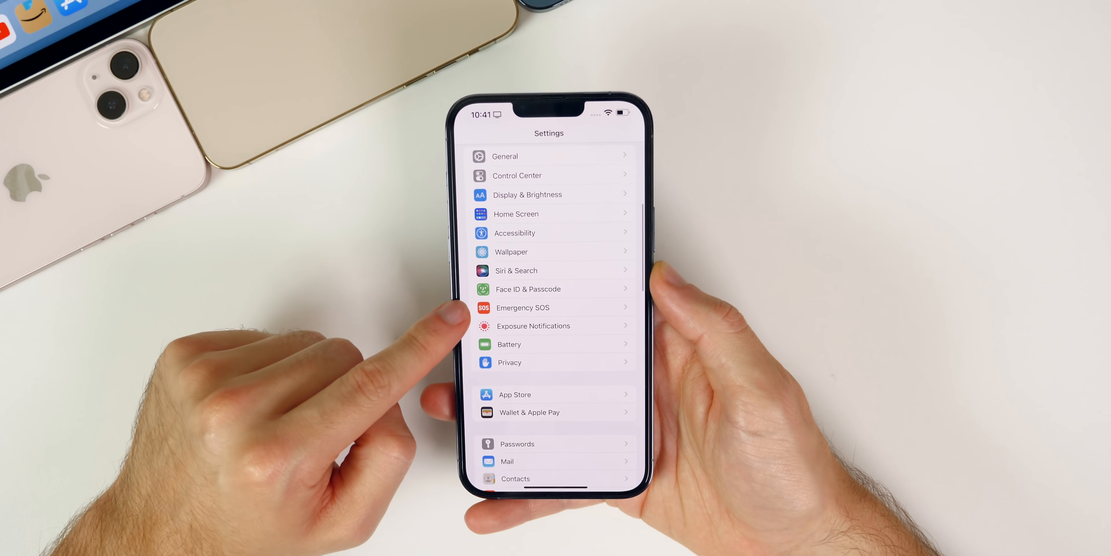